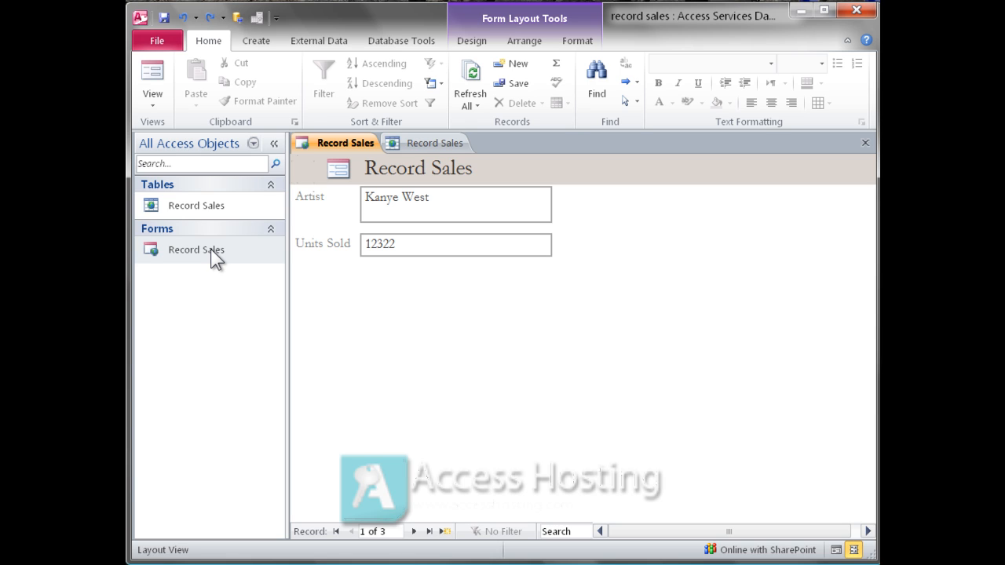
{"action": "mouse_move", "coordinate": [209, 288]}
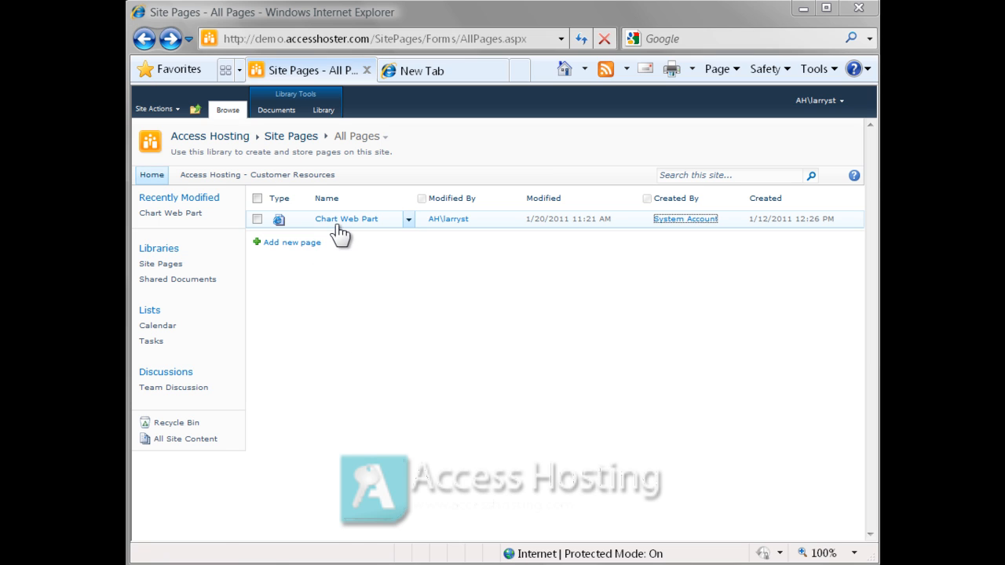
- Put the Chart Web Part page into edit mode with the insertion point in its body
{"action": "left_click", "coordinate": [346, 220]}
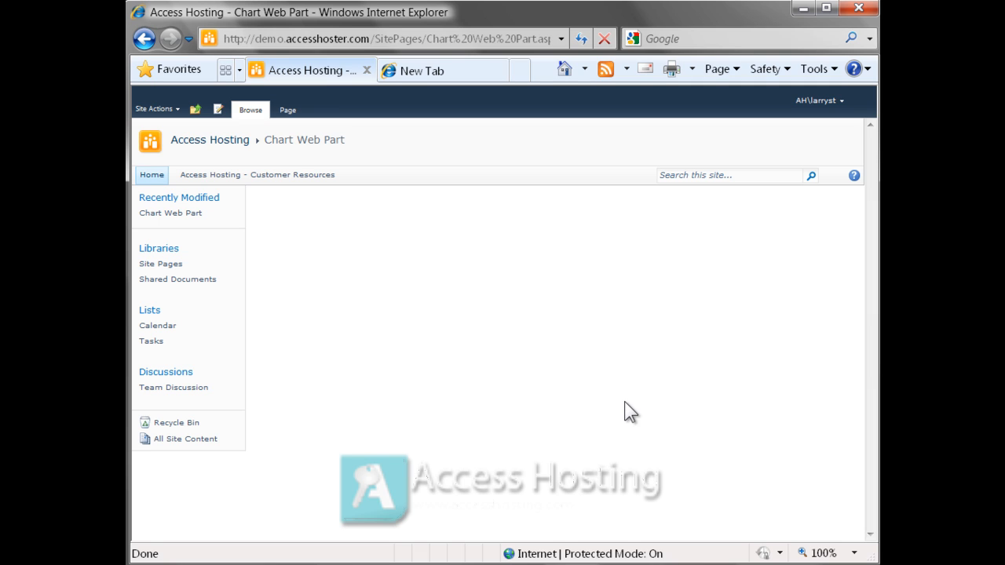
{"action": "left_click", "coordinate": [287, 110]}
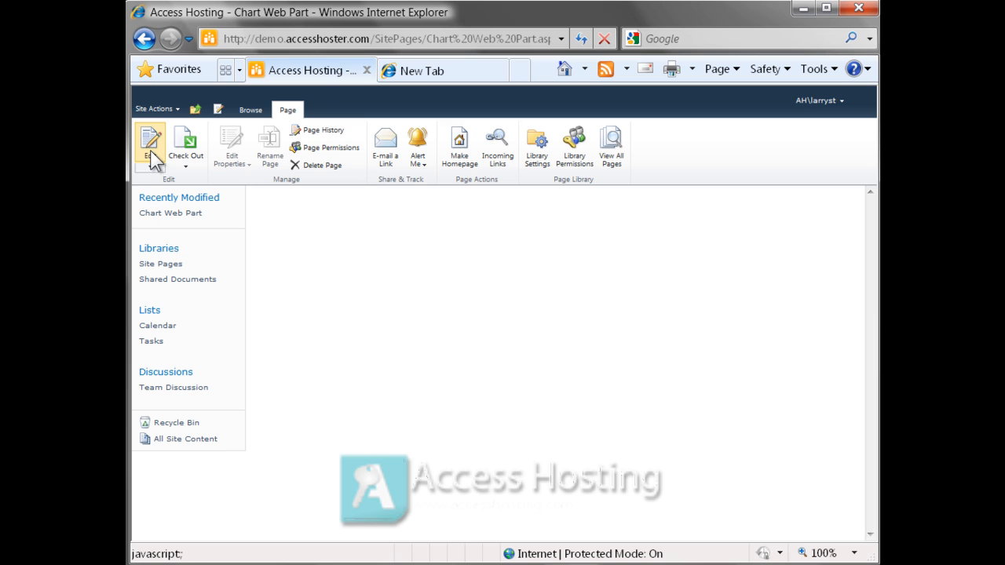
{"action": "left_click", "coordinate": [149, 144]}
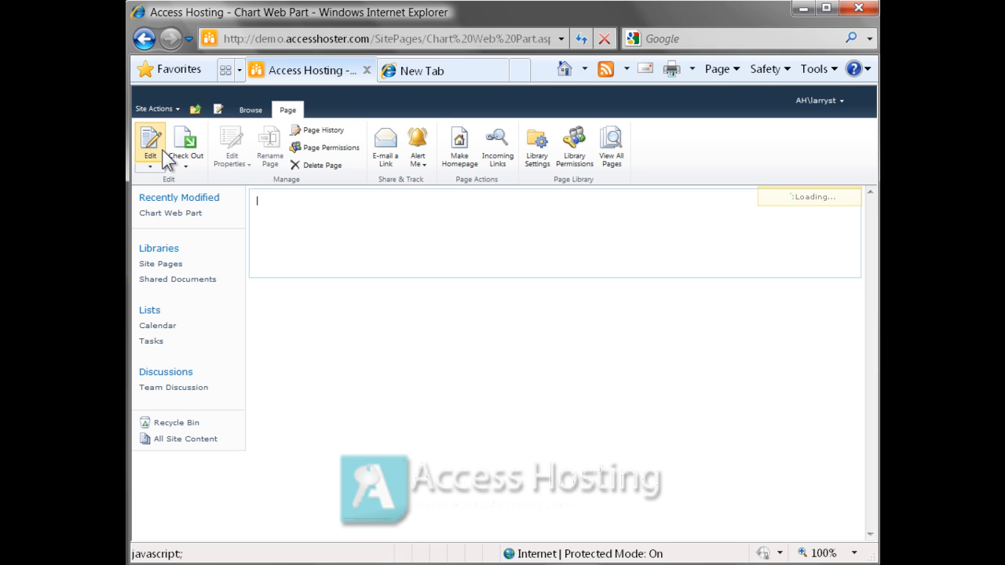
{"action": "left_click", "coordinate": [149, 145]}
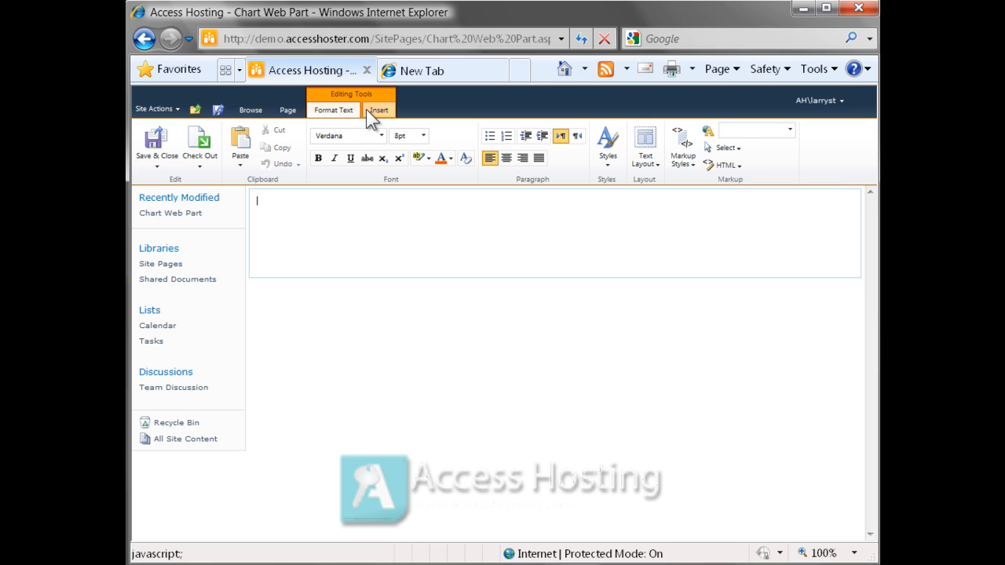
{"action": "left_click", "coordinate": [377, 109]}
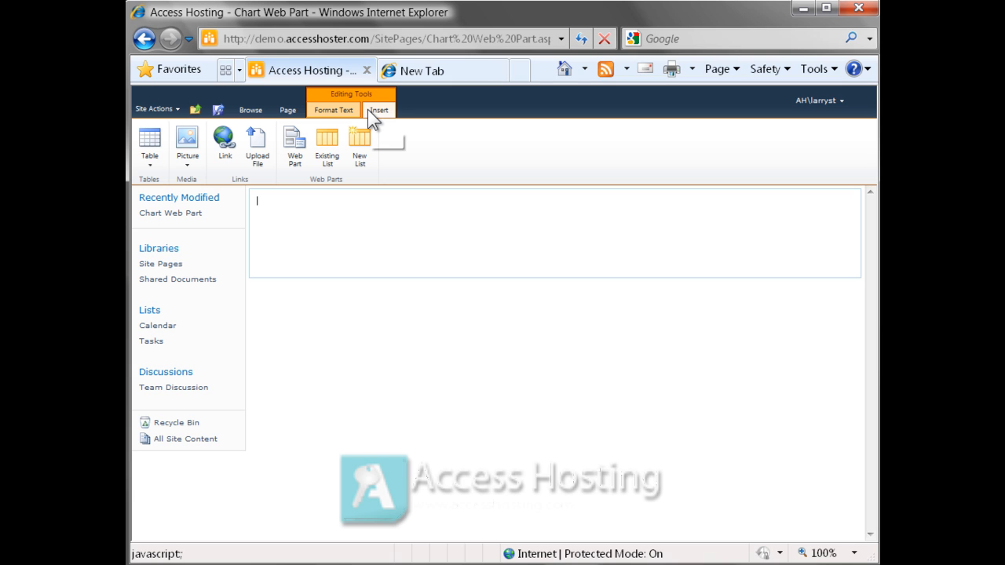
{"action": "mouse_move", "coordinate": [379, 110]}
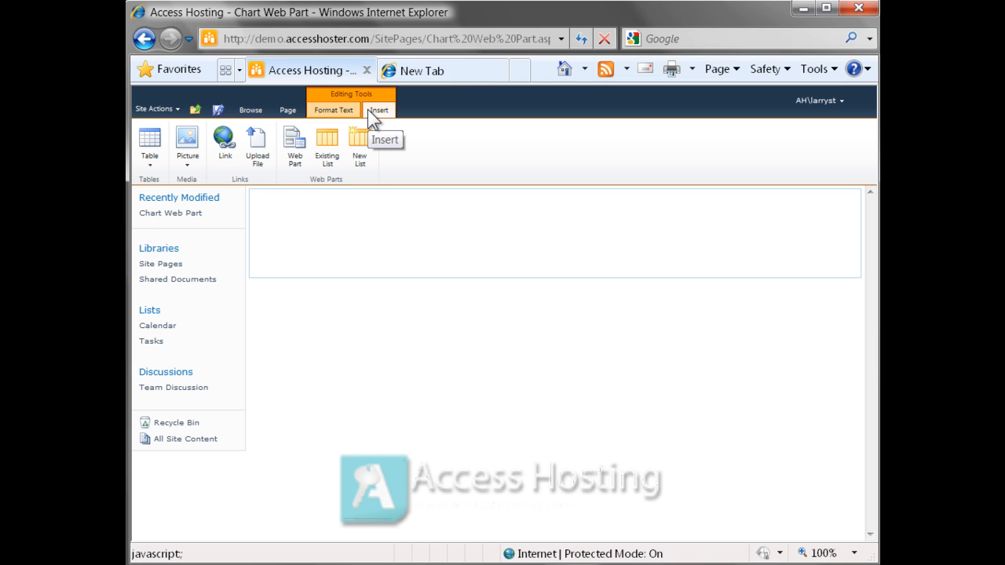
- Add the Chart Web Part from the Business Data category to the page
{"action": "left_click", "coordinate": [296, 147]}
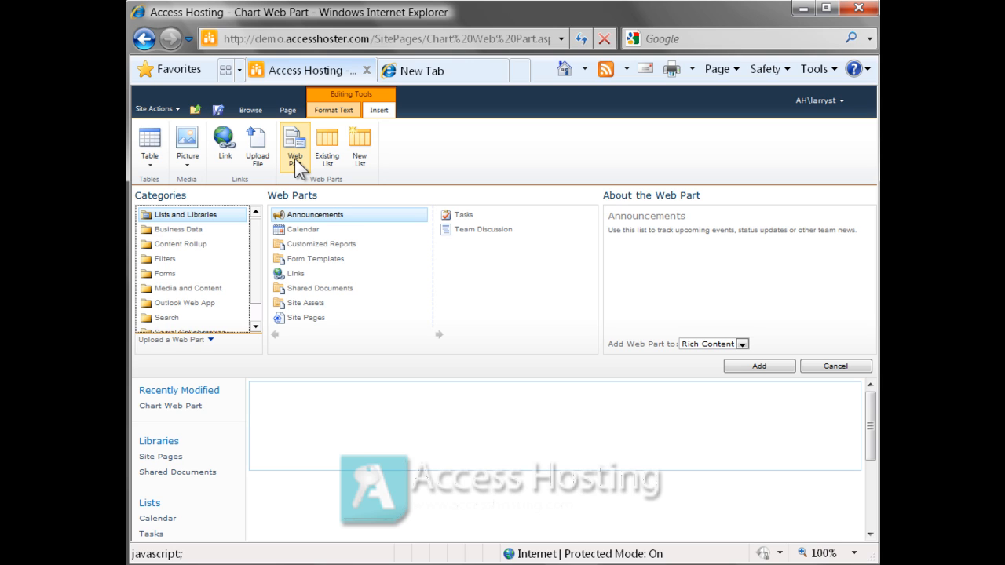
{"action": "mouse_move", "coordinate": [217, 239]}
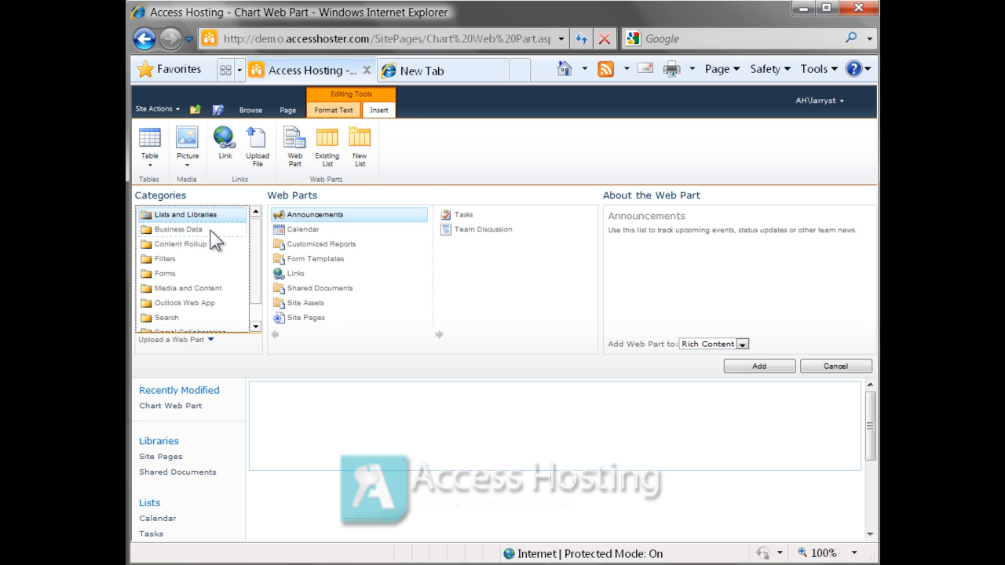
{"action": "left_click", "coordinate": [179, 230]}
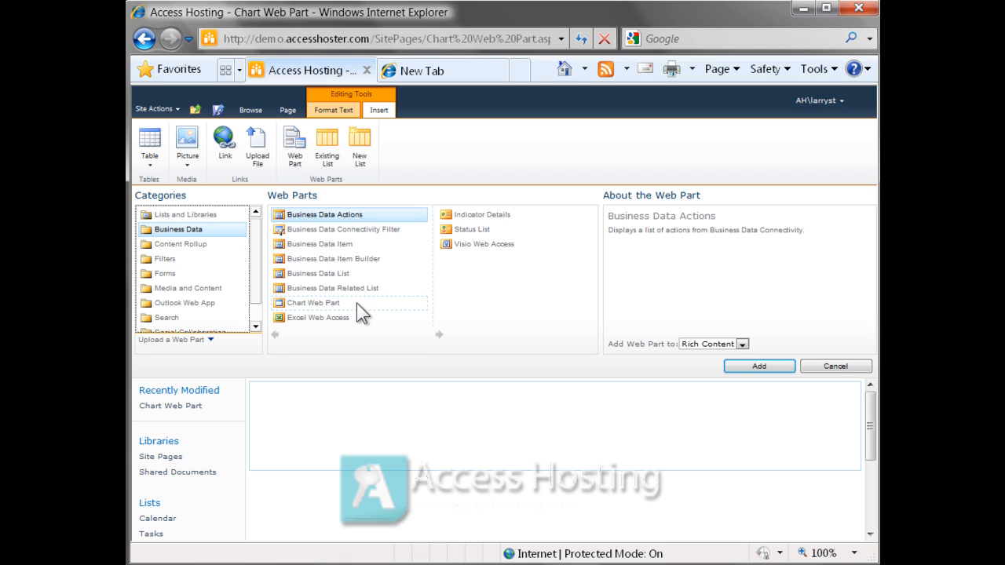
{"action": "mouse_move", "coordinate": [400, 314]}
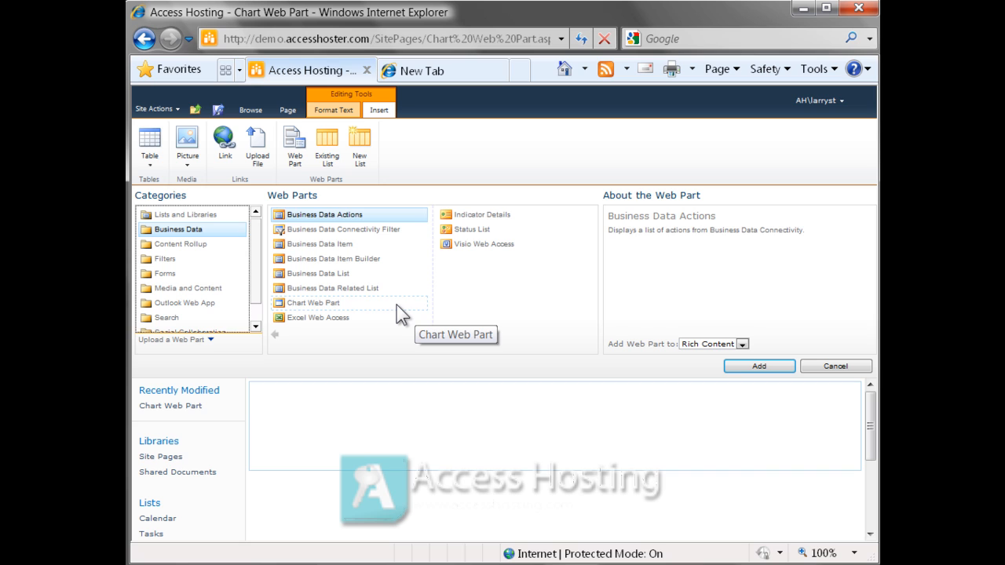
{"action": "left_click", "coordinate": [314, 302]}
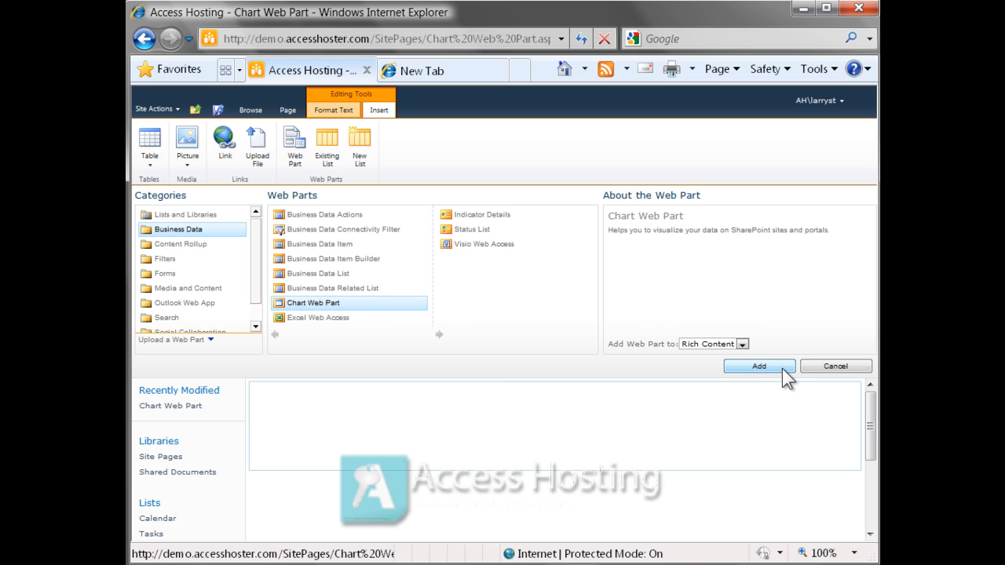
{"action": "left_click", "coordinate": [757, 366]}
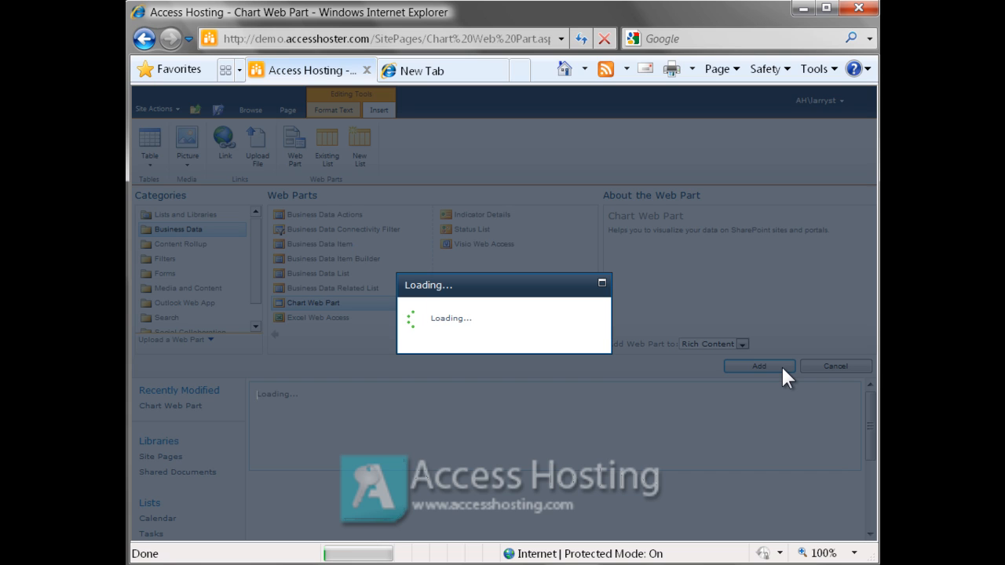
{"action": "left_click", "coordinate": [757, 366]}
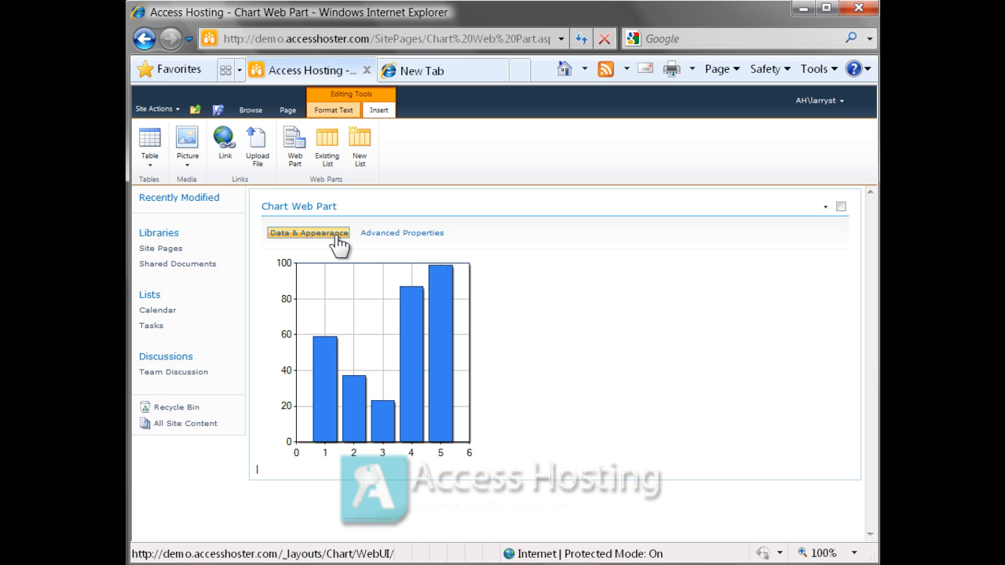
- Save the page and start the Data Connection Wizard with Connect to a List as the source
{"action": "left_click", "coordinate": [307, 232]}
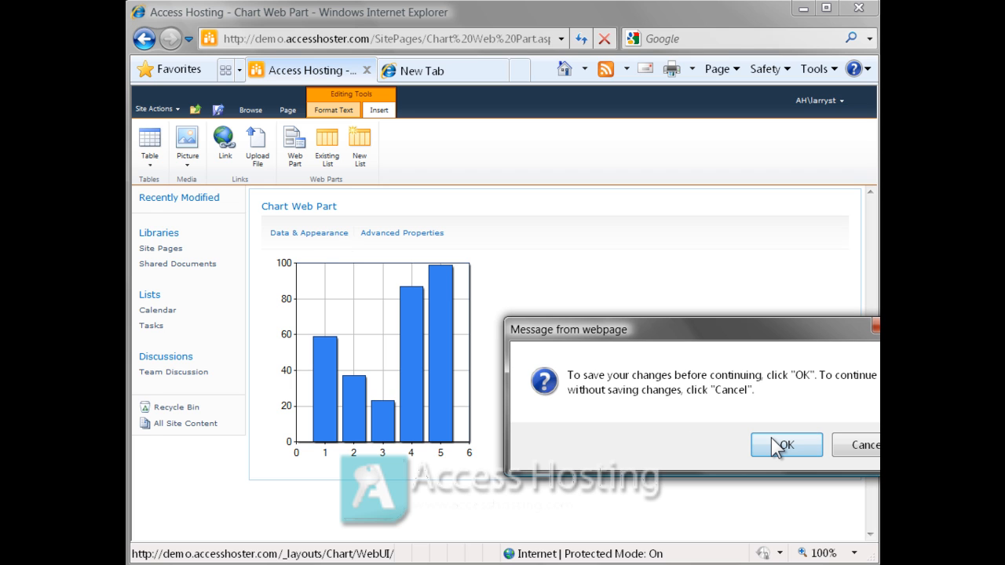
{"action": "left_click", "coordinate": [785, 446]}
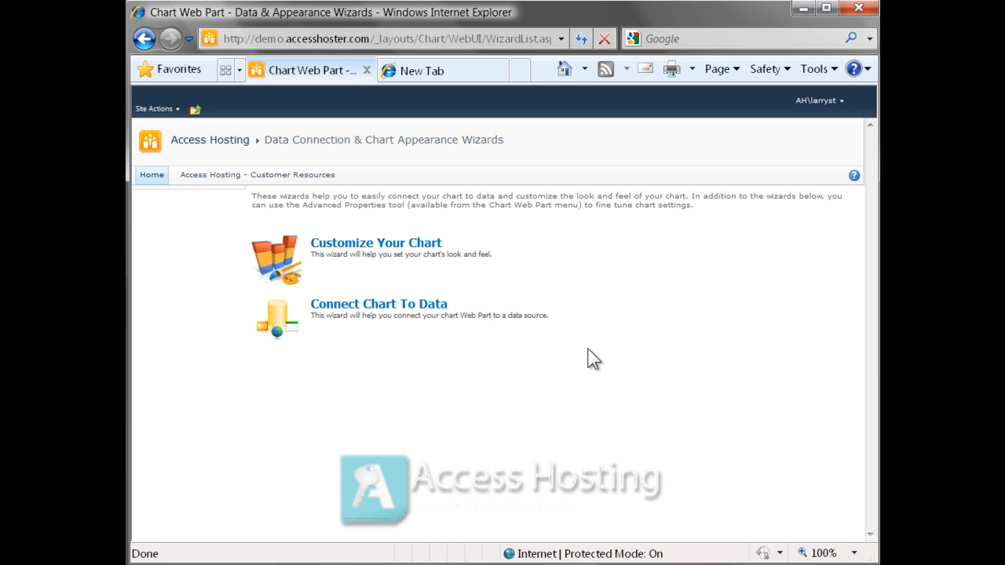
{"action": "mouse_move", "coordinate": [490, 344]}
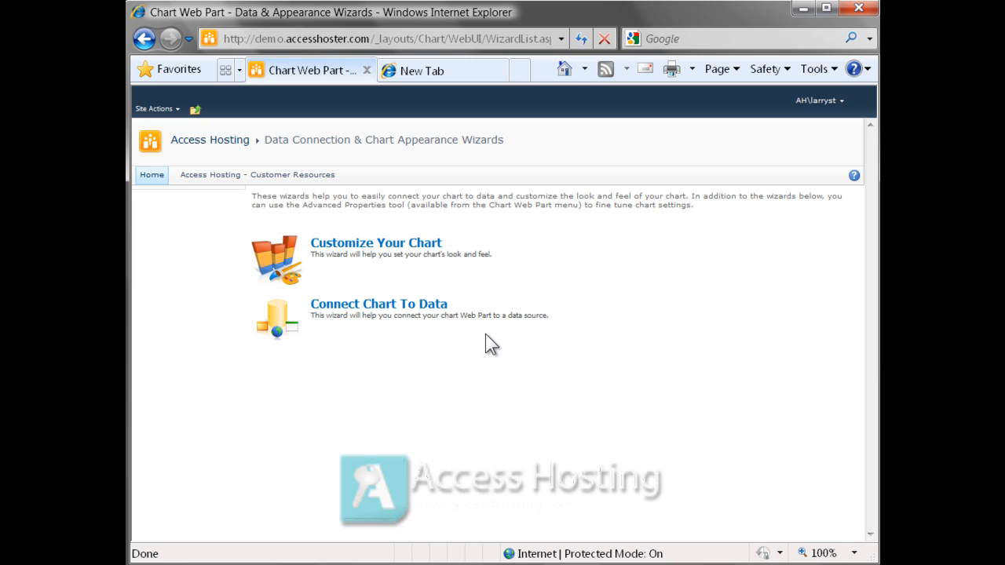
{"action": "mouse_move", "coordinate": [377, 304]}
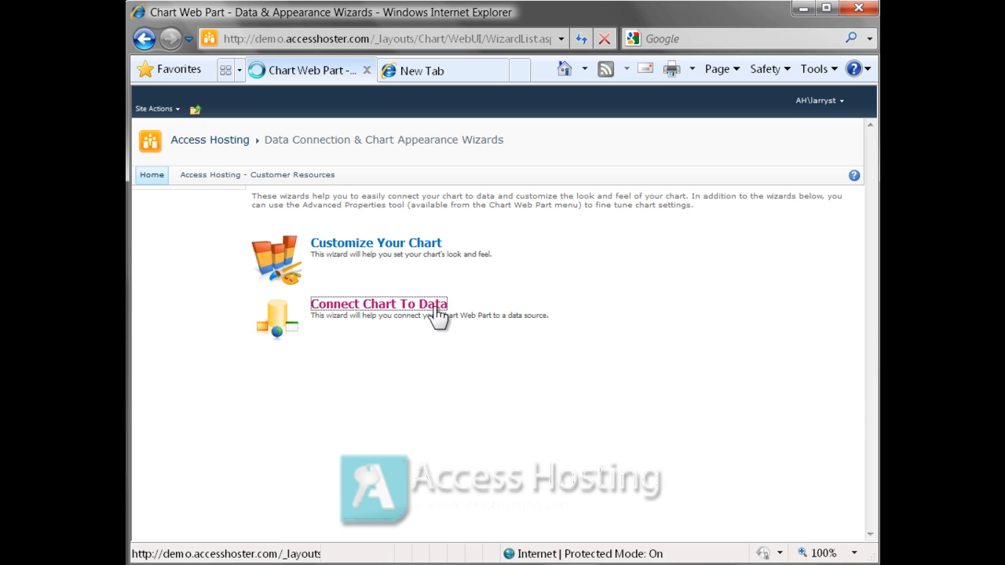
{"action": "left_click", "coordinate": [377, 304]}
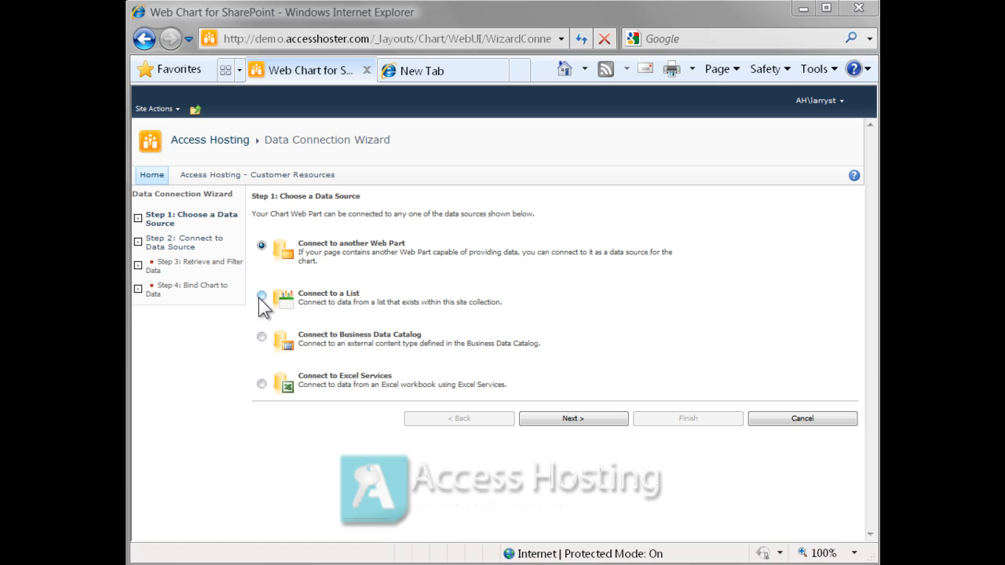
{"action": "left_click", "coordinate": [261, 296]}
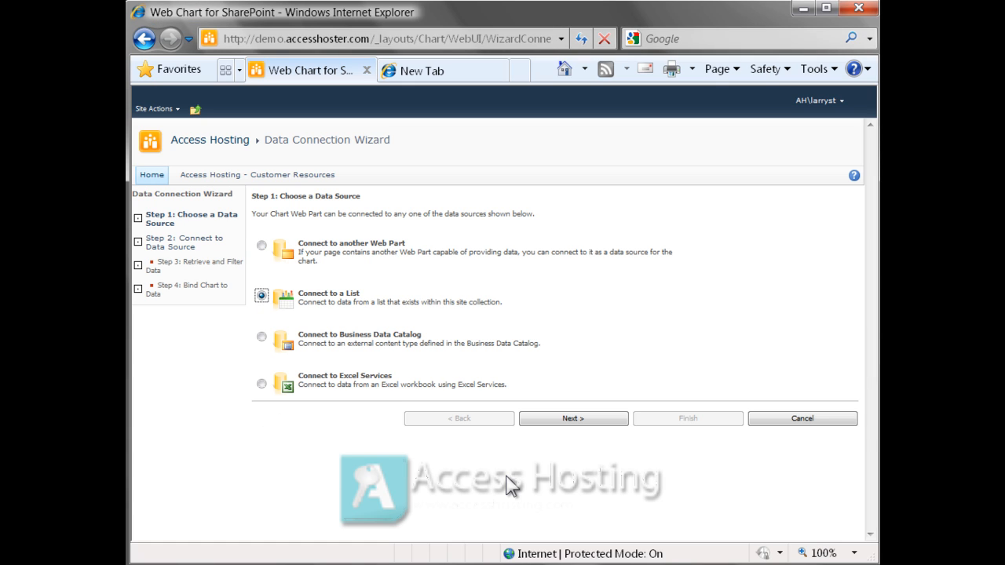
- Choose the record sales site and Record Sales list, then preview its three artist records
{"action": "left_click", "coordinate": [573, 418]}
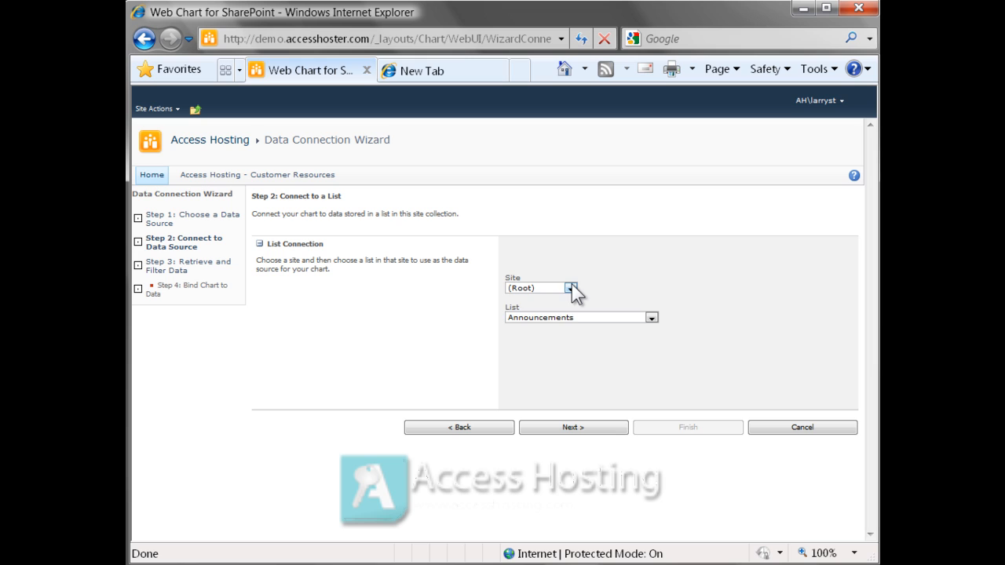
{"action": "left_click", "coordinate": [570, 288]}
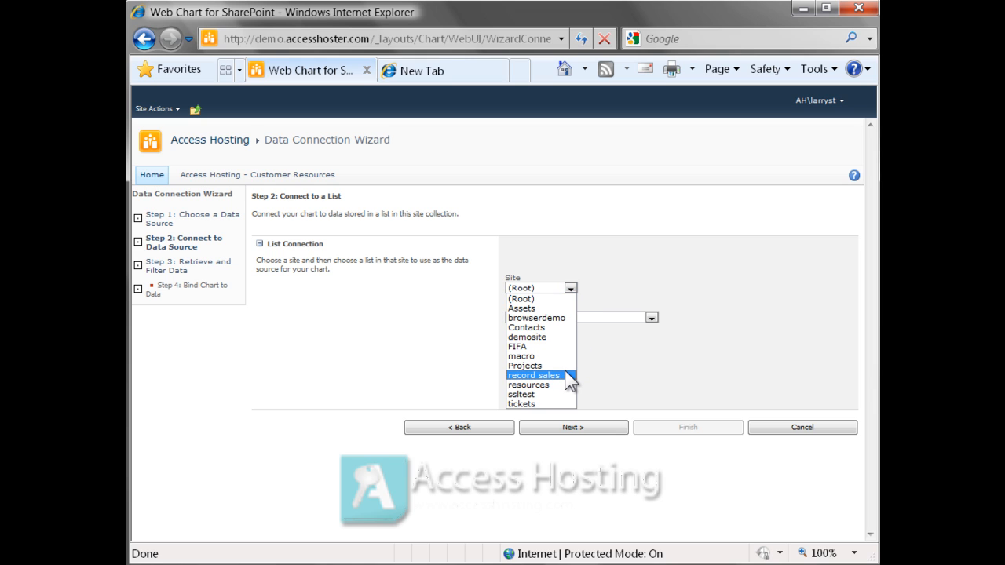
{"action": "left_click", "coordinate": [534, 374]}
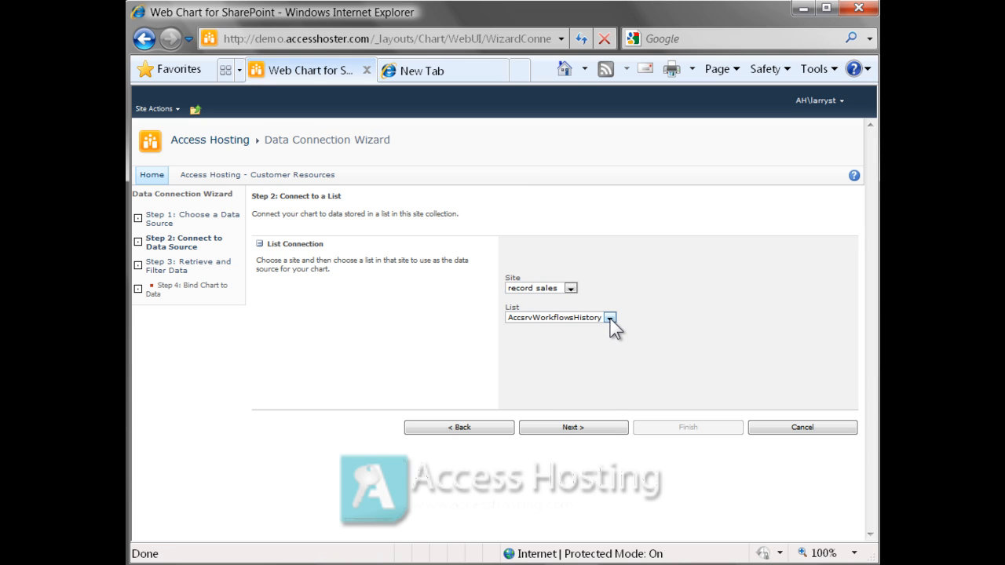
{"action": "left_click", "coordinate": [609, 317]}
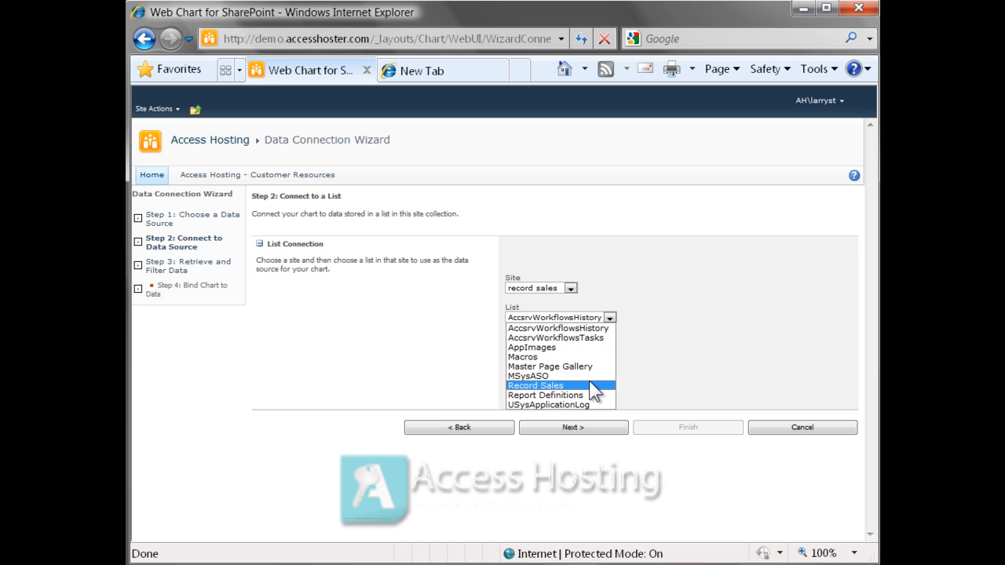
{"action": "left_click", "coordinate": [537, 386]}
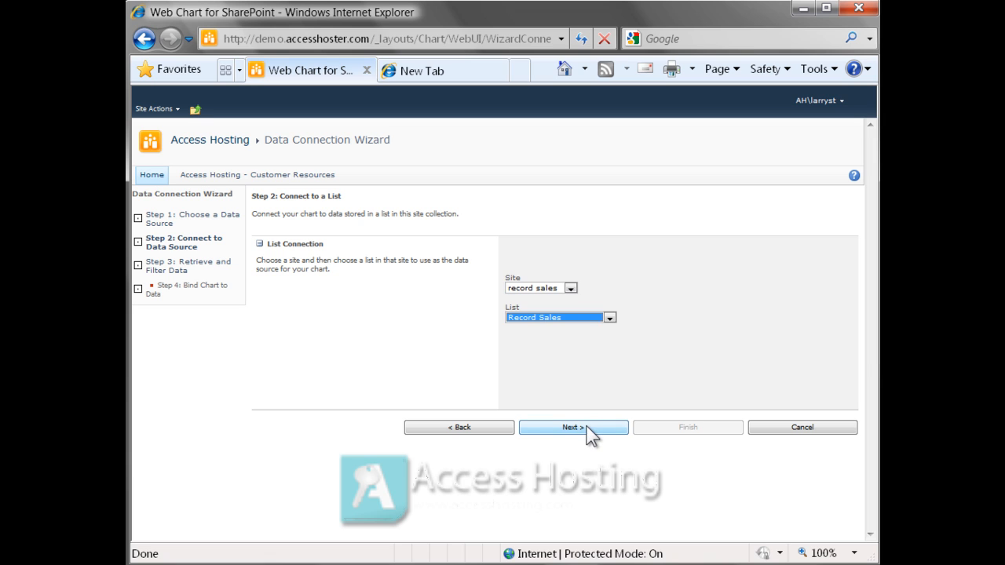
{"action": "left_click", "coordinate": [571, 427]}
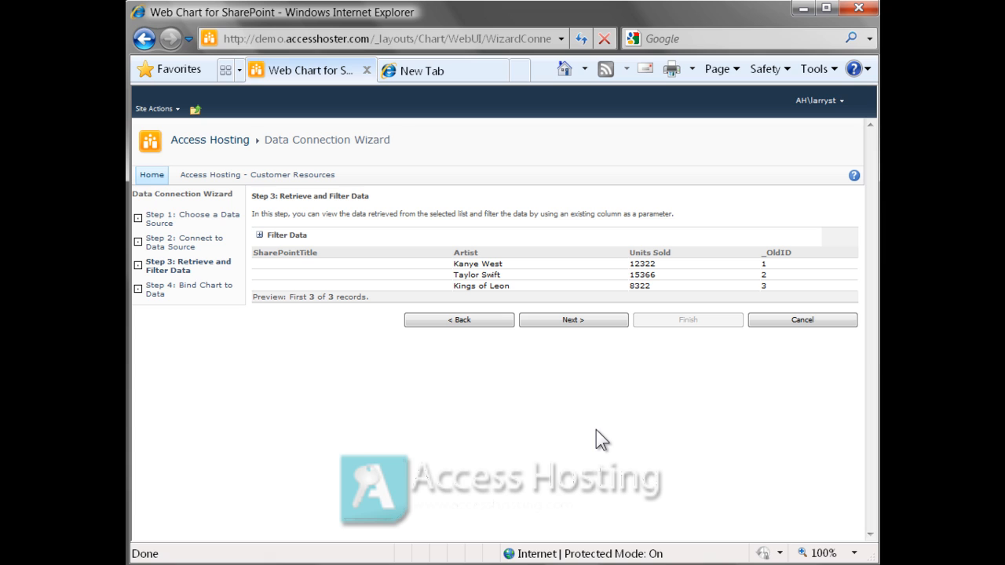
- Bind the chart with Artist as X Field and Units Sold as Y Field, and finish the connection
{"action": "left_click", "coordinate": [574, 320]}
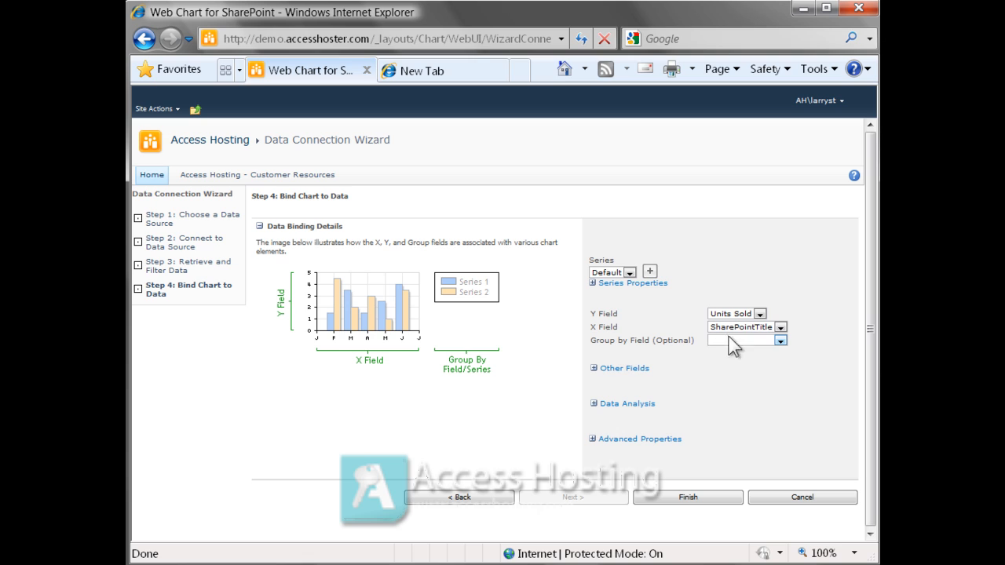
{"action": "mouse_move", "coordinate": [779, 328]}
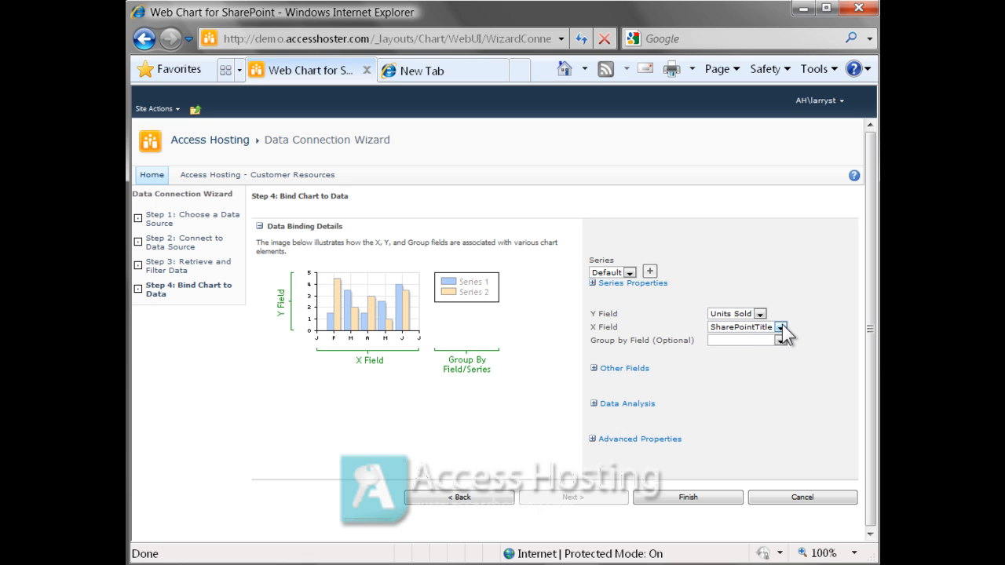
{"action": "left_click", "coordinate": [780, 328]}
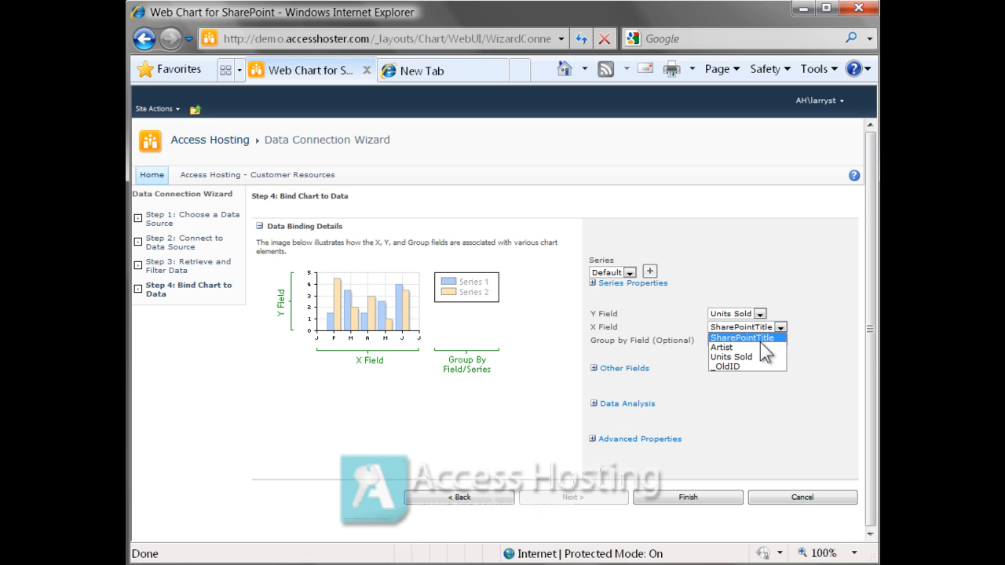
{"action": "left_click", "coordinate": [722, 347]}
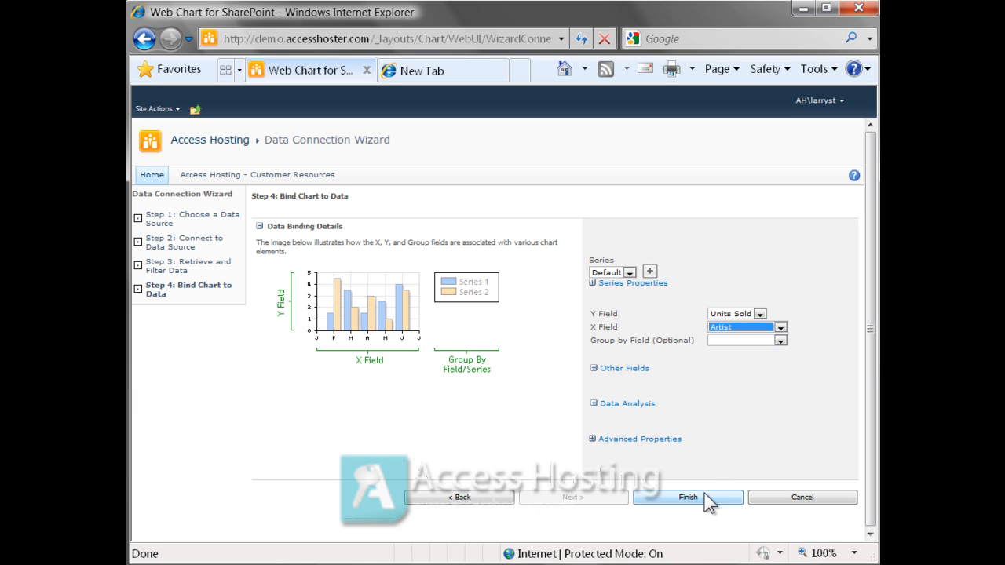
{"action": "left_click", "coordinate": [688, 497]}
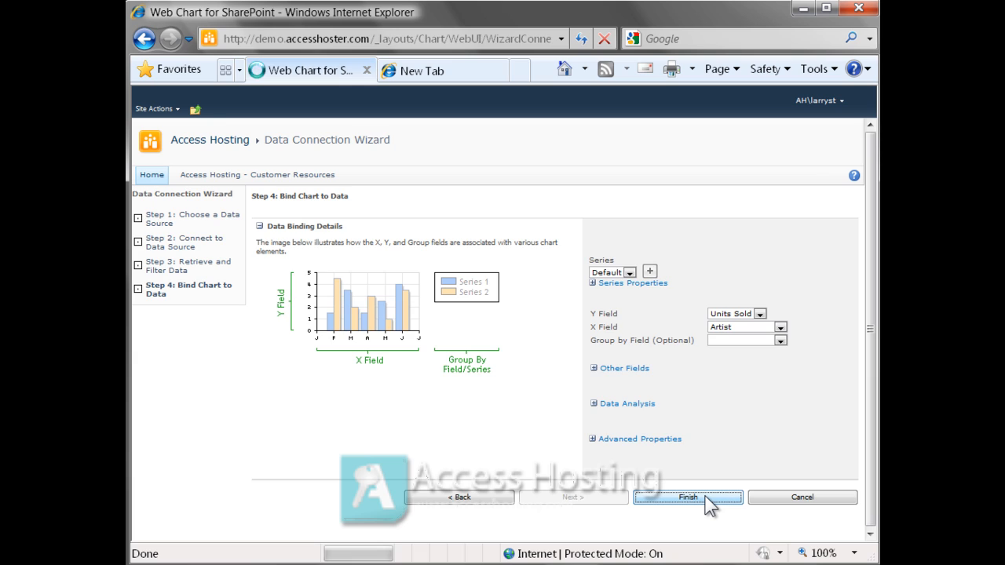
{"action": "left_click", "coordinate": [688, 497]}
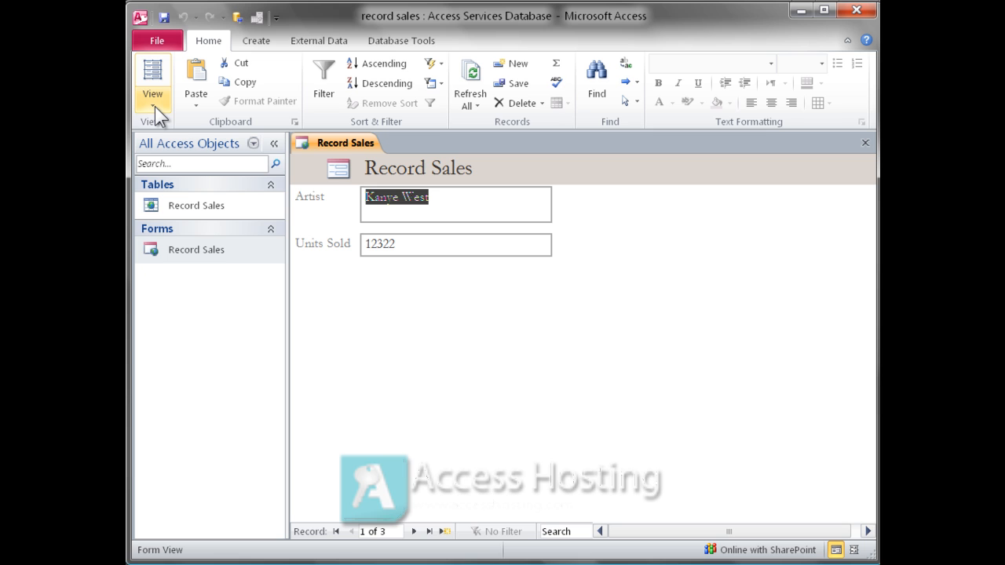
- Switch the Record Sales form to Layout View and add a Web Browser Control
{"action": "left_click", "coordinate": [153, 78]}
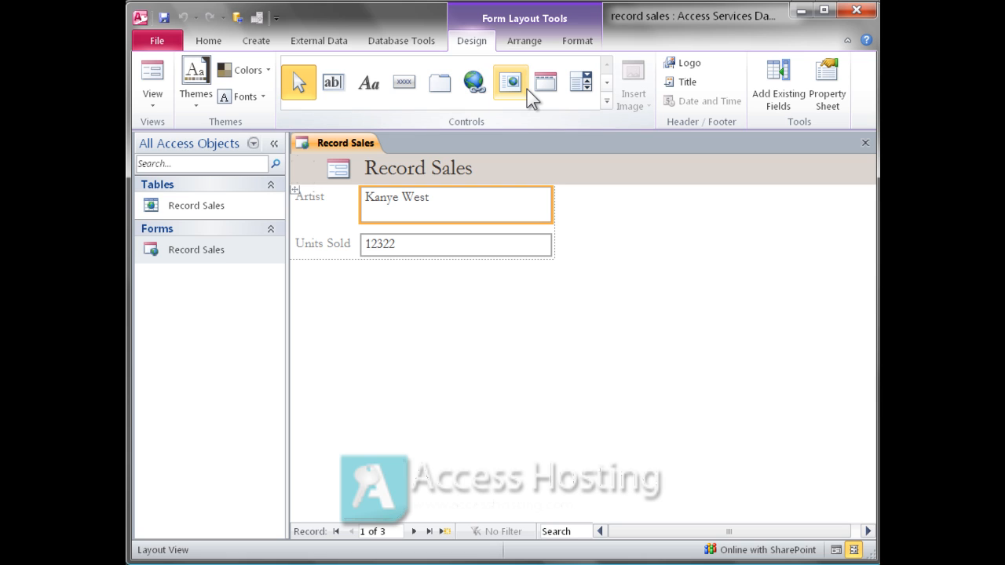
{"action": "mouse_move", "coordinate": [532, 107]}
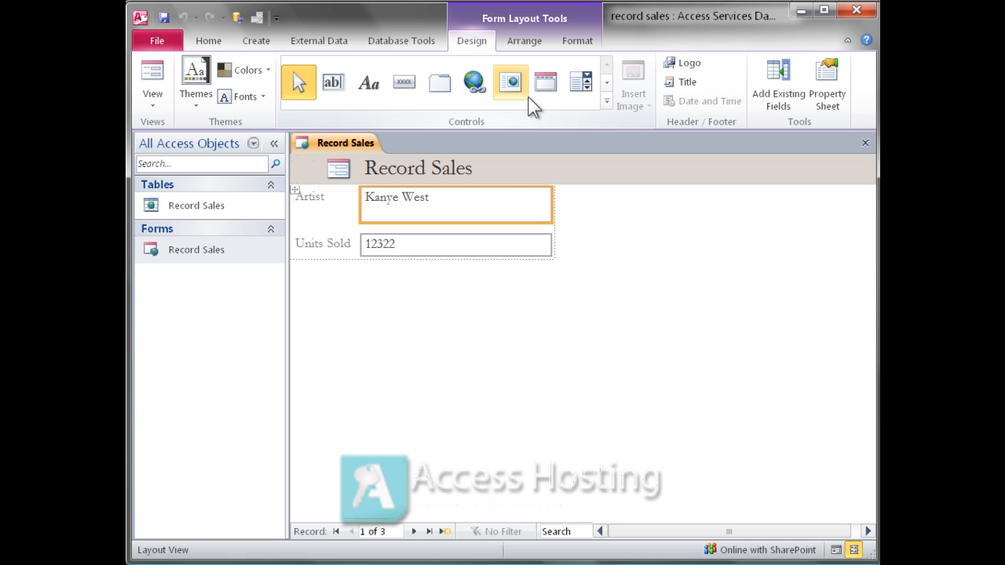
{"action": "mouse_move", "coordinate": [512, 81]}
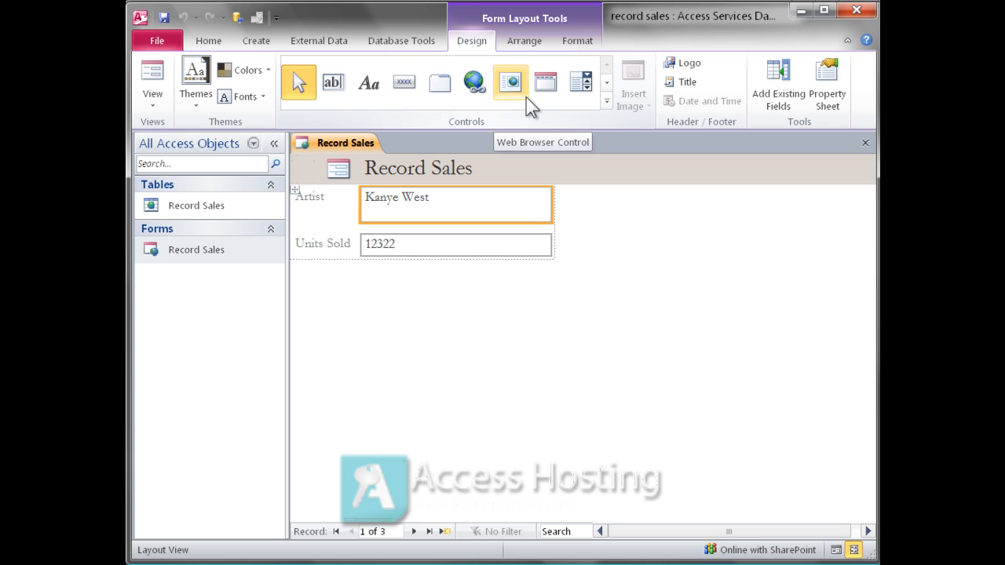
{"action": "left_click", "coordinate": [510, 81]}
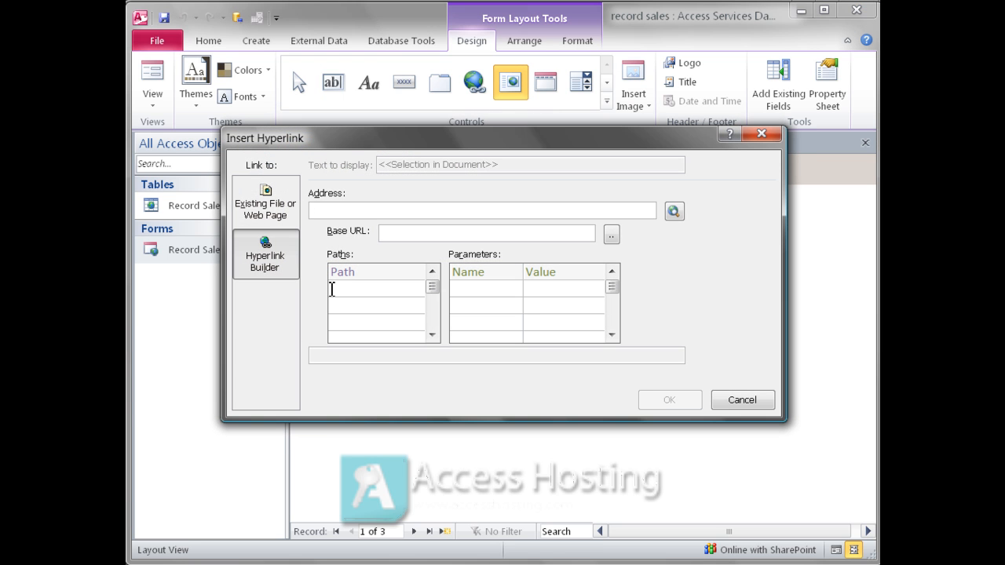
{"action": "type", "text": "http://demo.accesshoster.com/SitePages/Chart%20Web%20Part.aspx"}
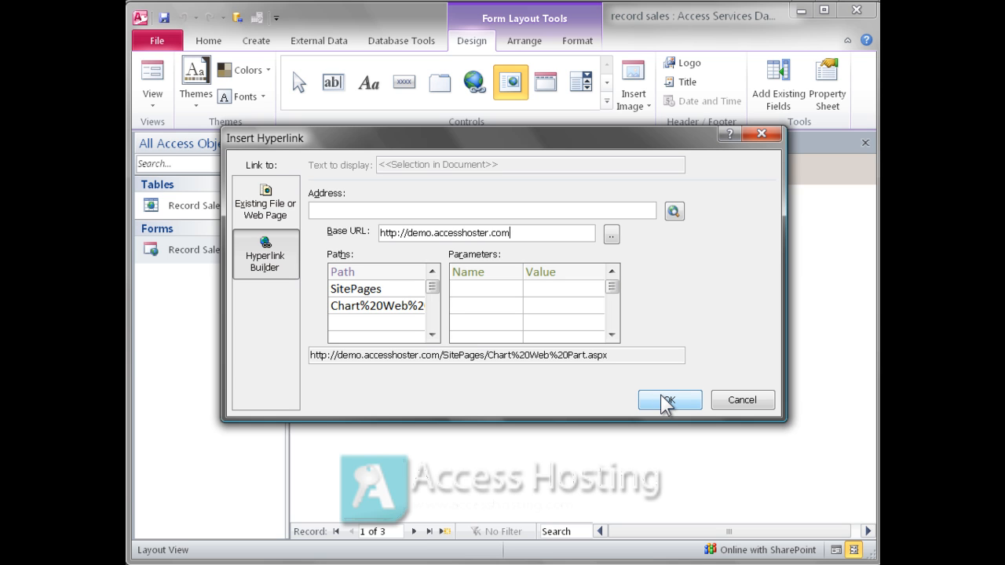
{"action": "left_click", "coordinate": [669, 400]}
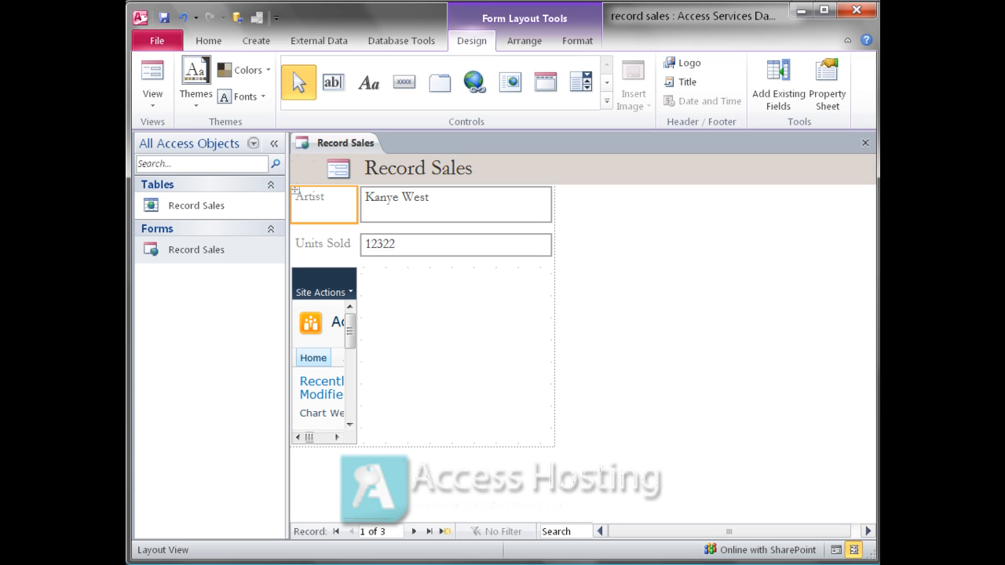
- Enlarge the browser control so the bar chart fits, then go to the File database information page
{"action": "left_click", "coordinate": [524, 40]}
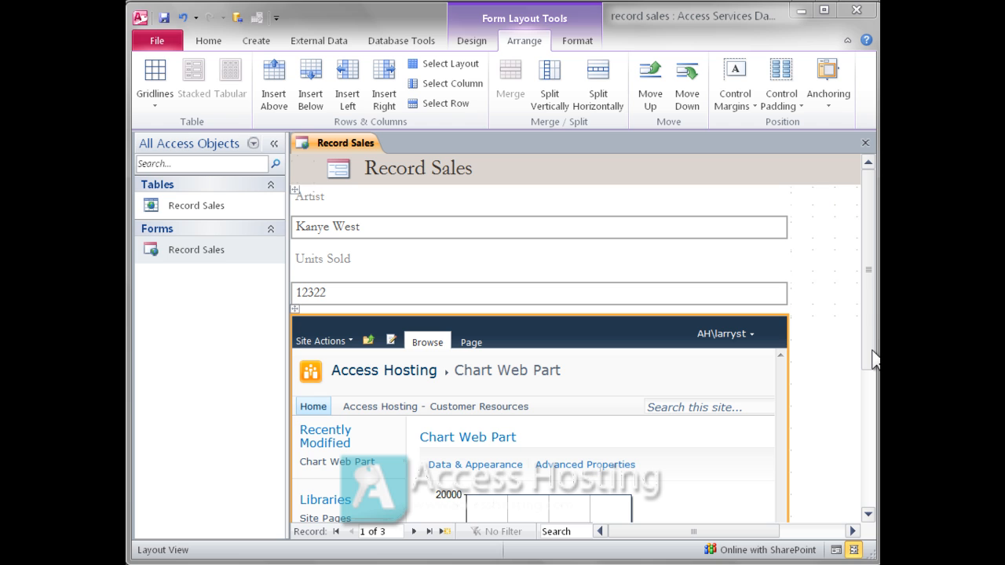
{"action": "scroll", "scroll_direction": "down", "scroll_amount": 3}
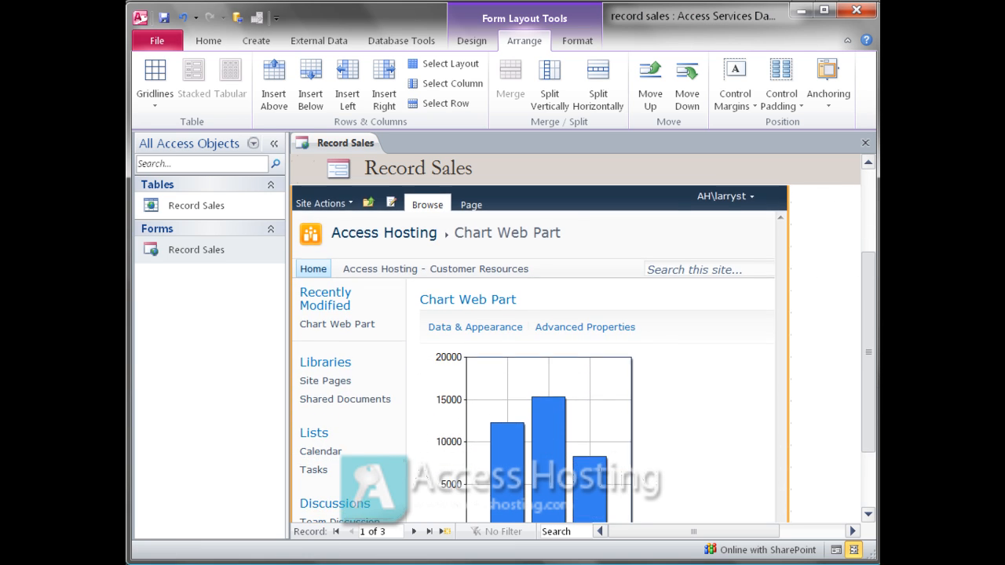
{"action": "scroll", "scroll_direction": "down", "scroll_amount": 3}
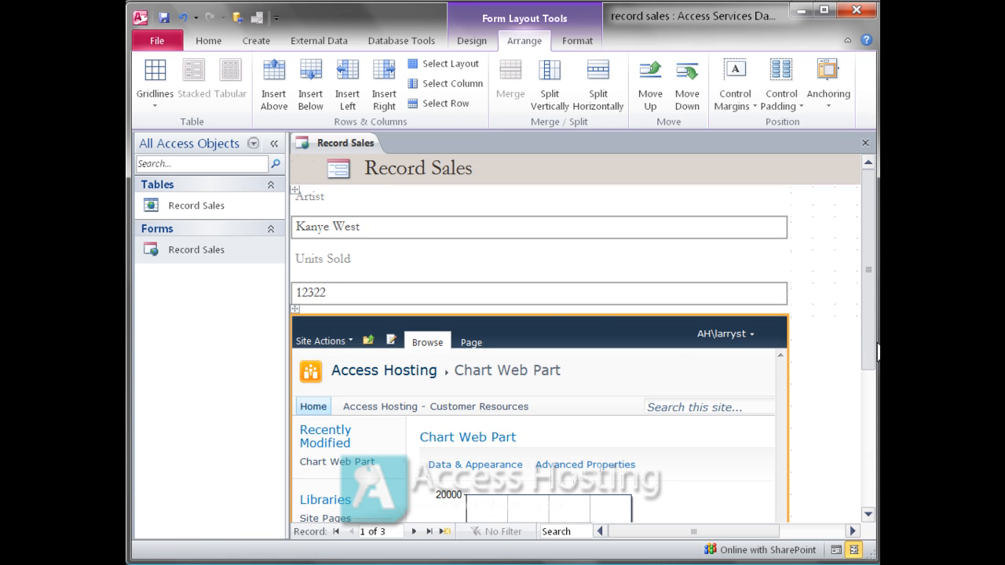
{"action": "mouse_move", "coordinate": [453, 295]}
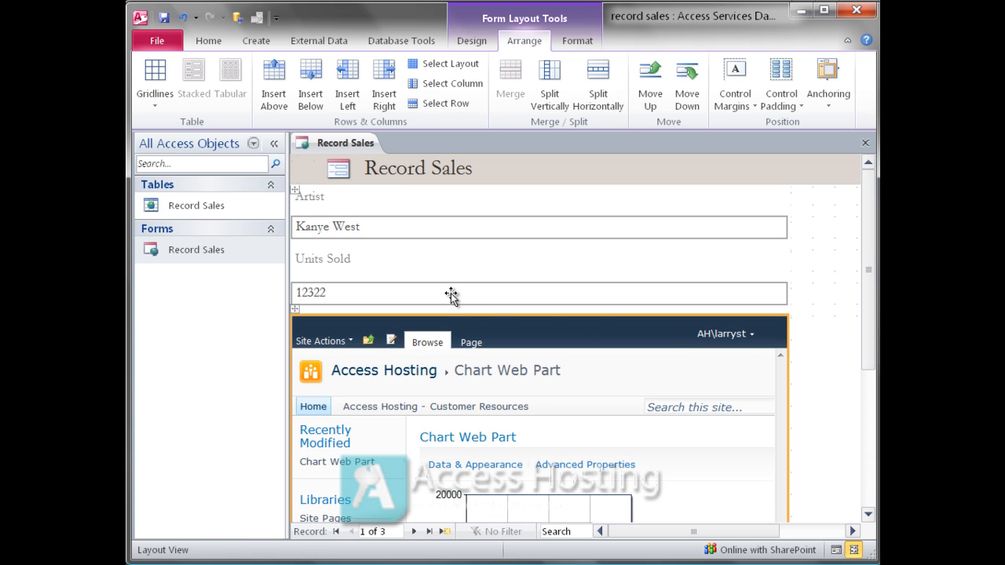
{"action": "left_click", "coordinate": [158, 41]}
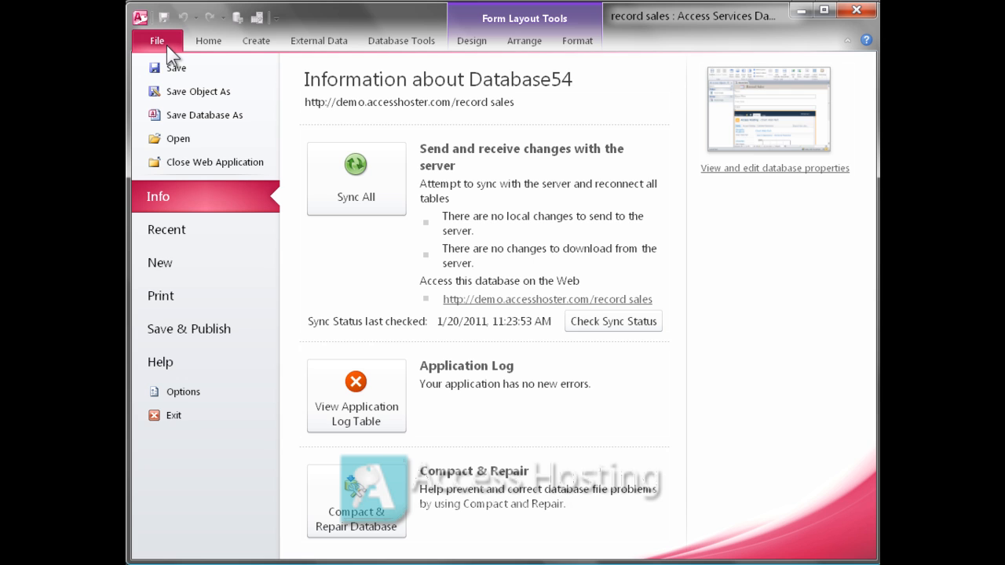
- Leave Backstage and switch the Record Sales form to Form View
{"action": "left_click", "coordinate": [208, 41]}
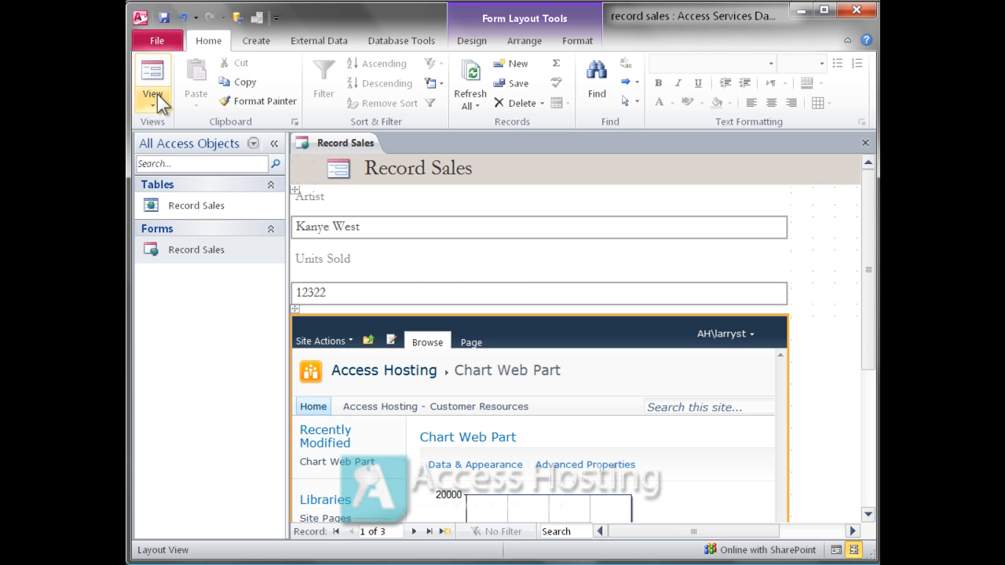
{"action": "left_click", "coordinate": [153, 75]}
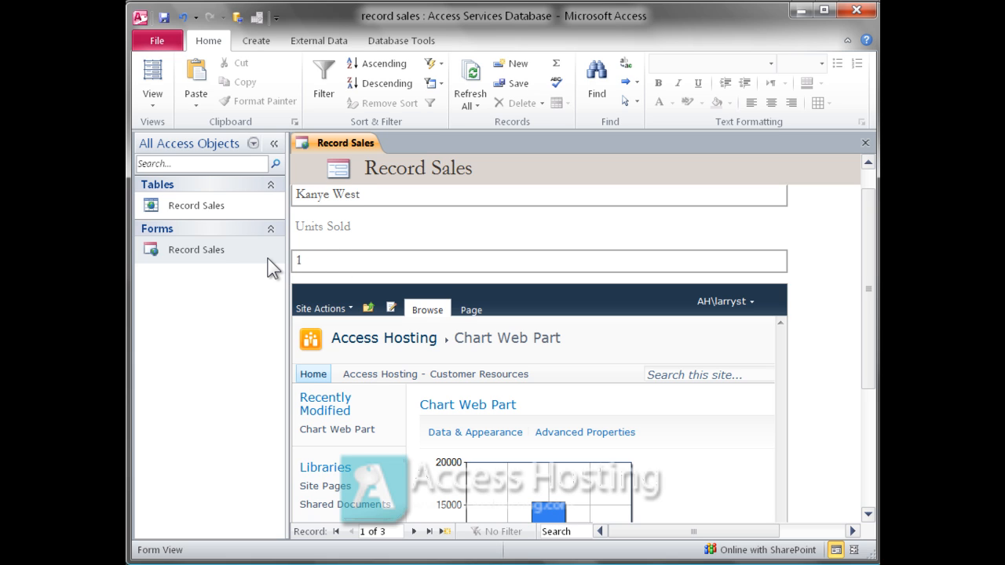
- Change Kanye West's Units Sold to 19000 and bring up the chart's Refresh option
{"action": "type", "text": "19000"}
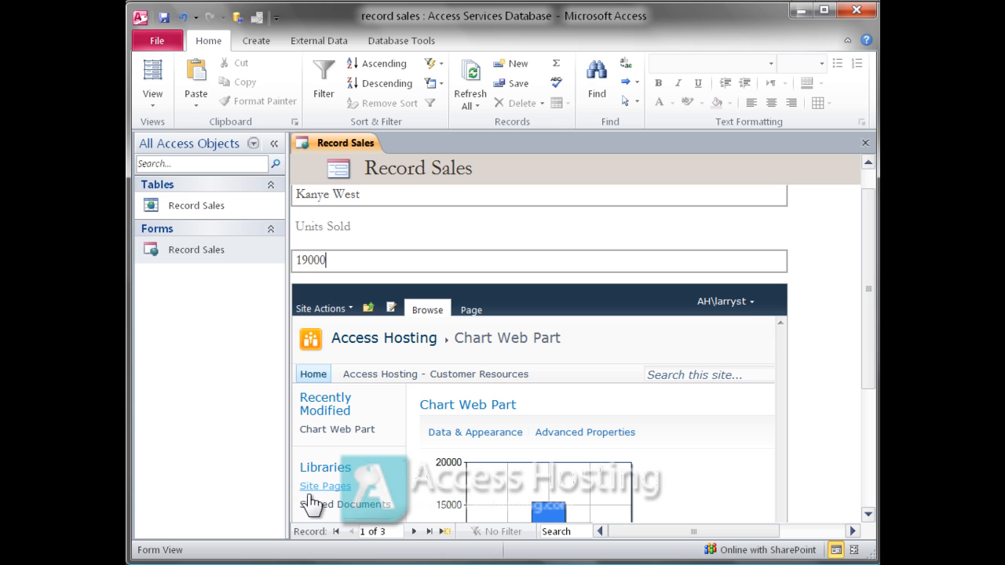
{"action": "left_click", "coordinate": [415, 531]}
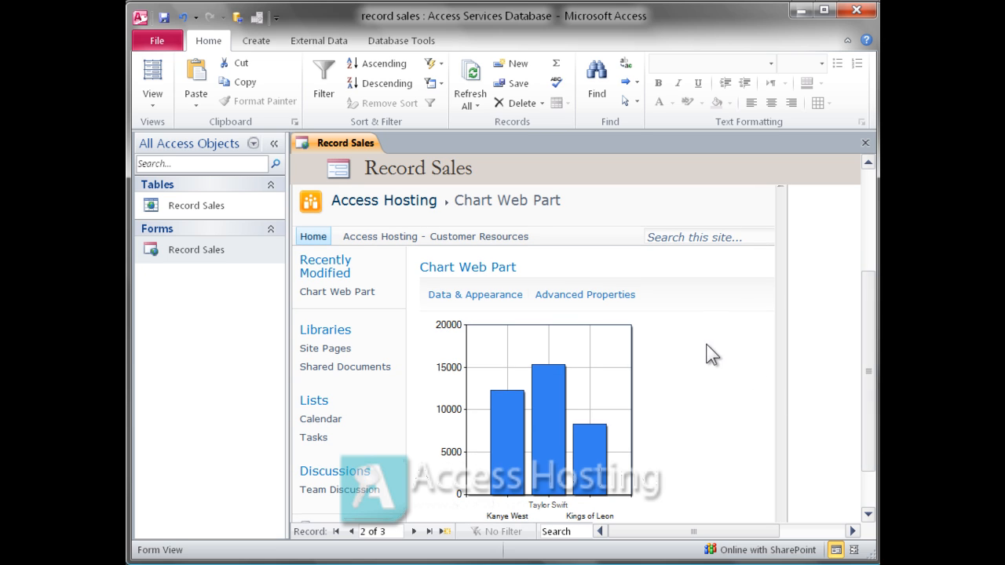
{"action": "right_click", "coordinate": [691, 348]}
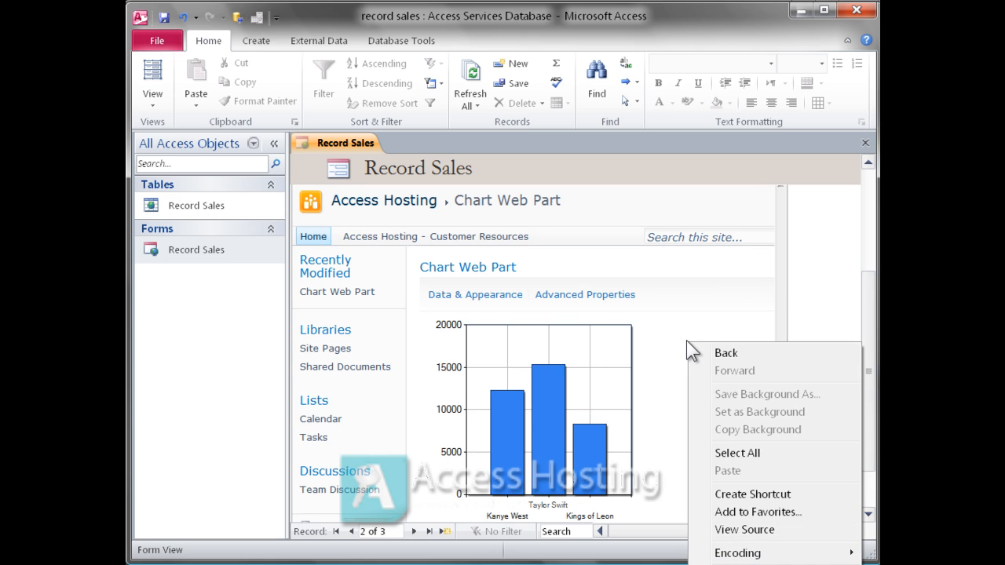